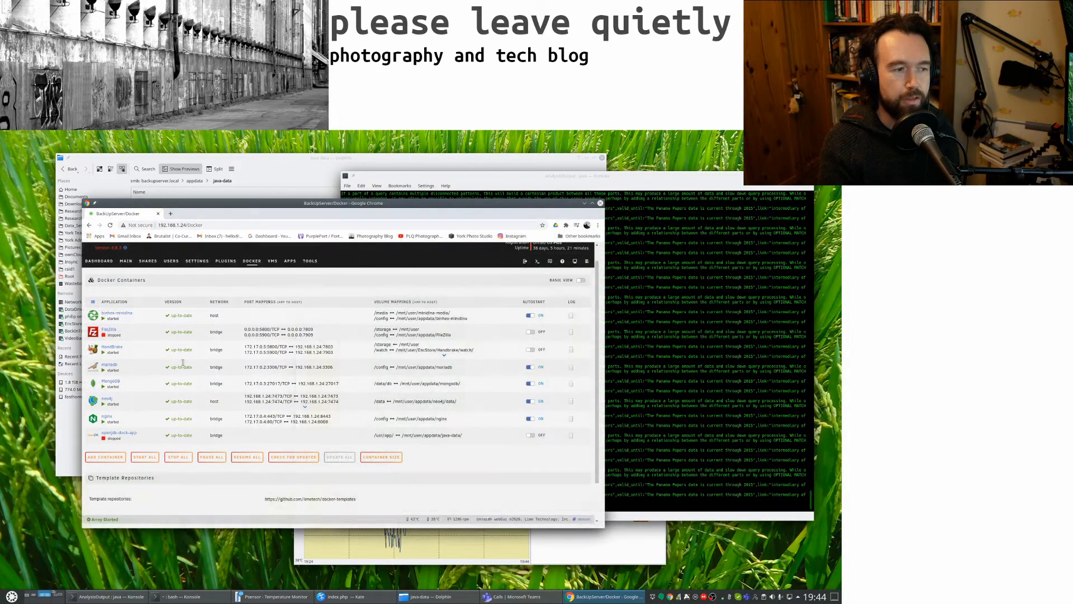
- Open openjdk-dock-app's edit page and scroll the official openjdk image description on Docker Hub
click(99, 278)
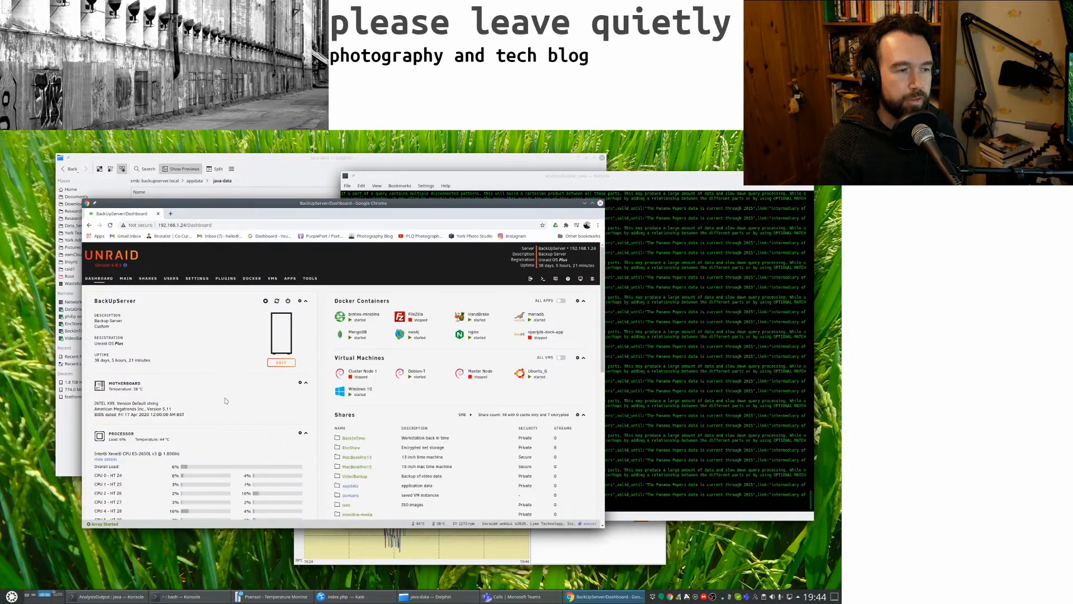
scroll(down, 3)
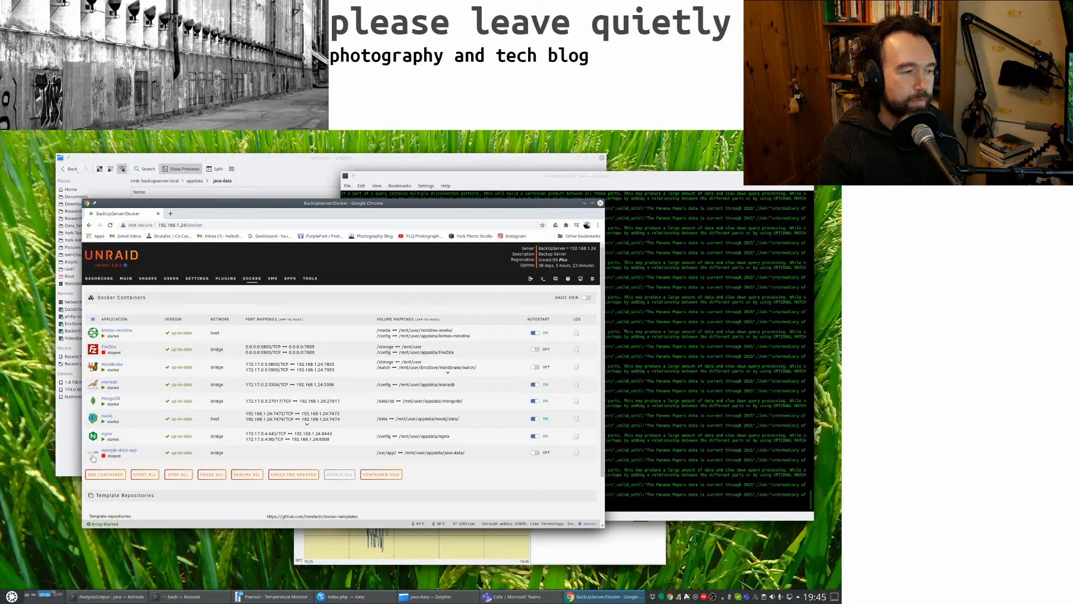
click(119, 452)
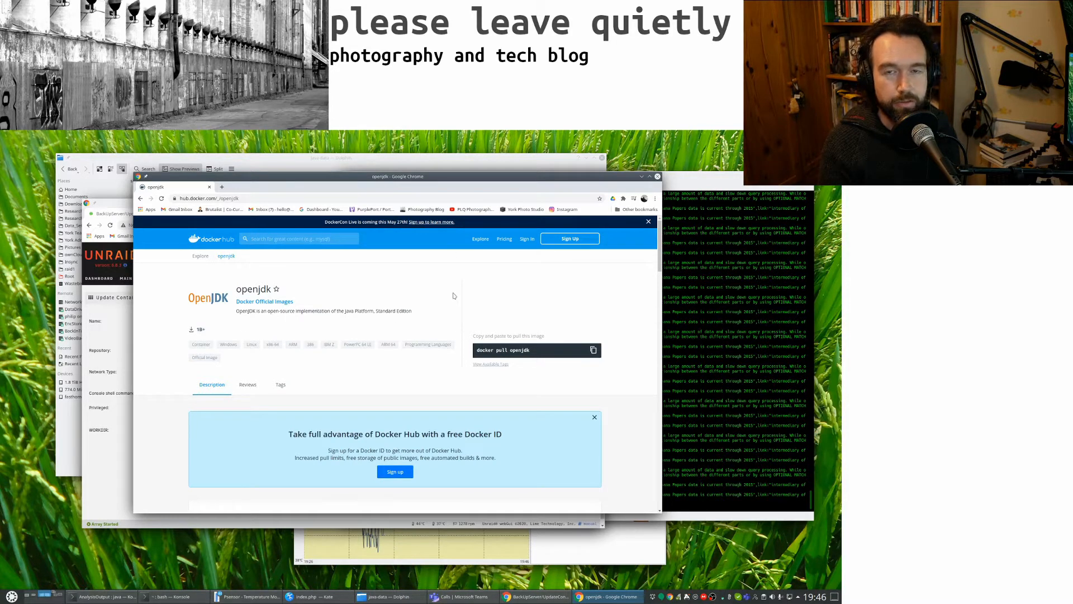
scroll(down, 3)
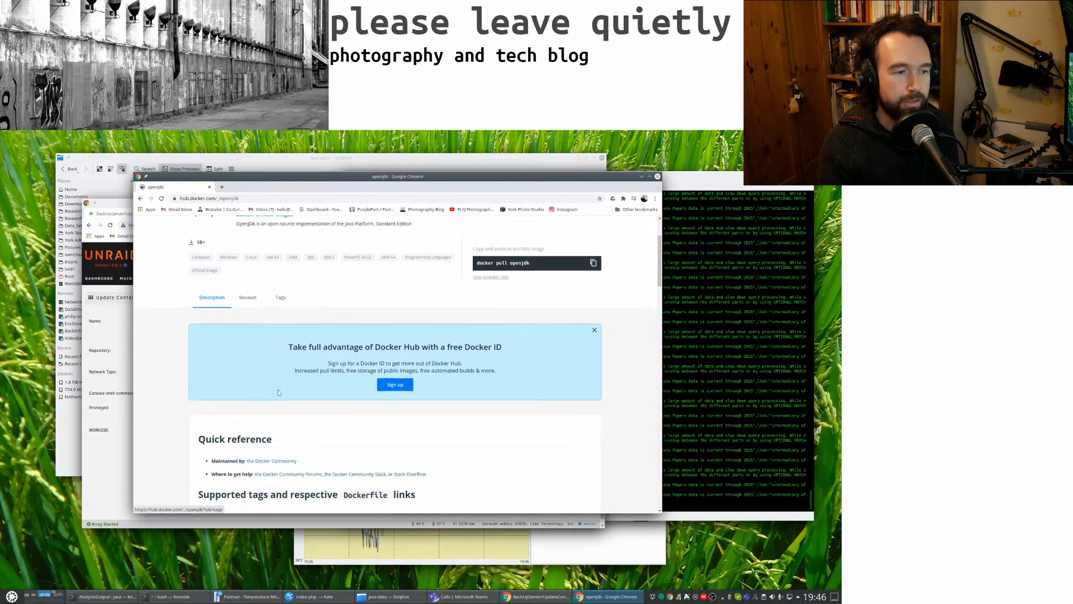
scroll(down, 3)
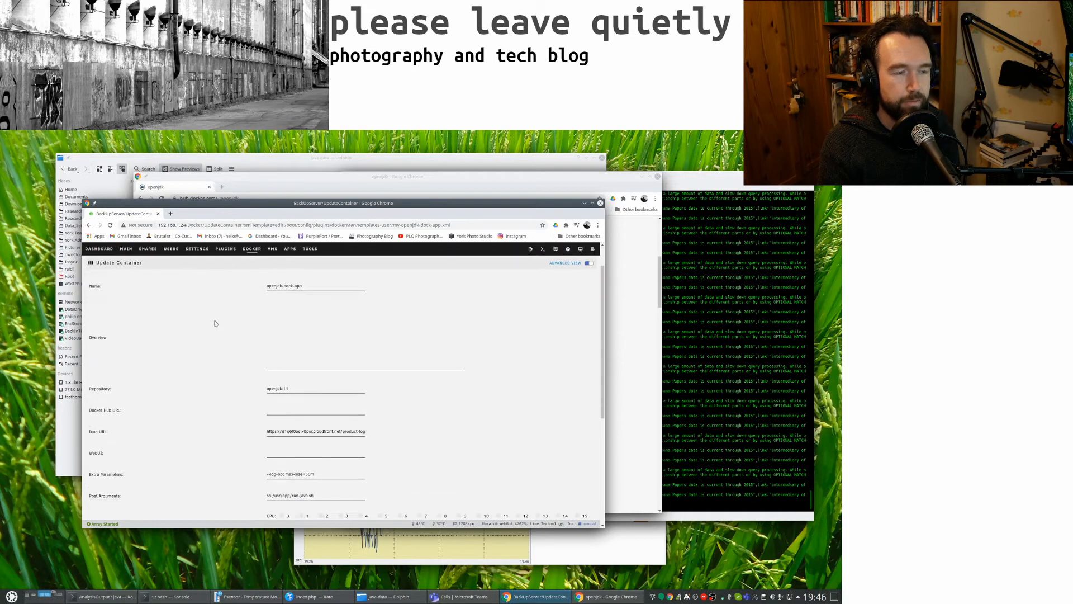
- Set Repository to openjdk:11, Post Arguments to sh /usr/app/run-java.sh, and map java-data to /usr/app
scroll(down, 3)
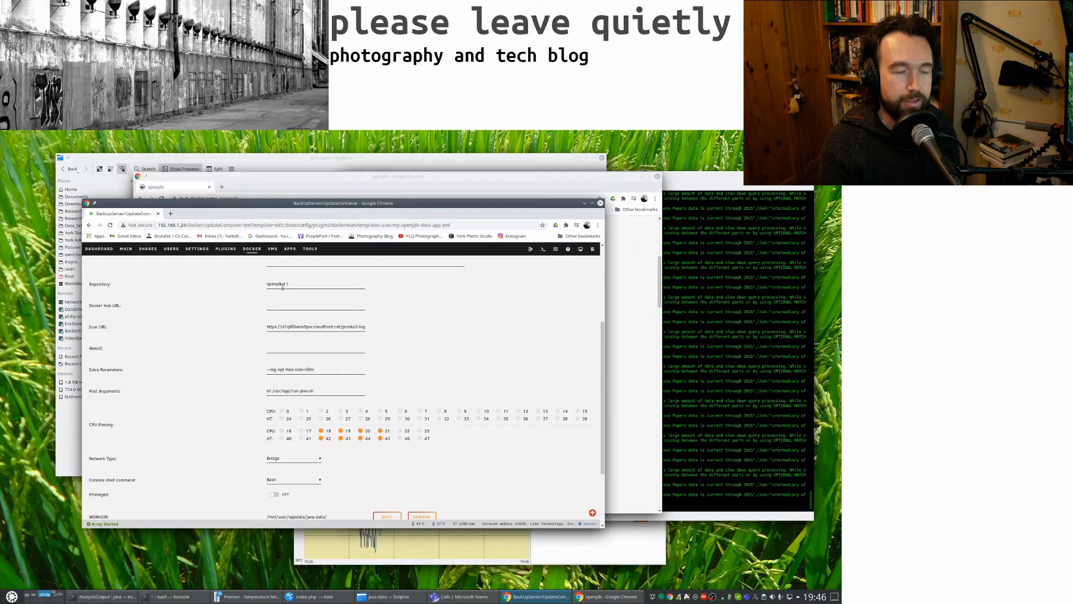
text(1)
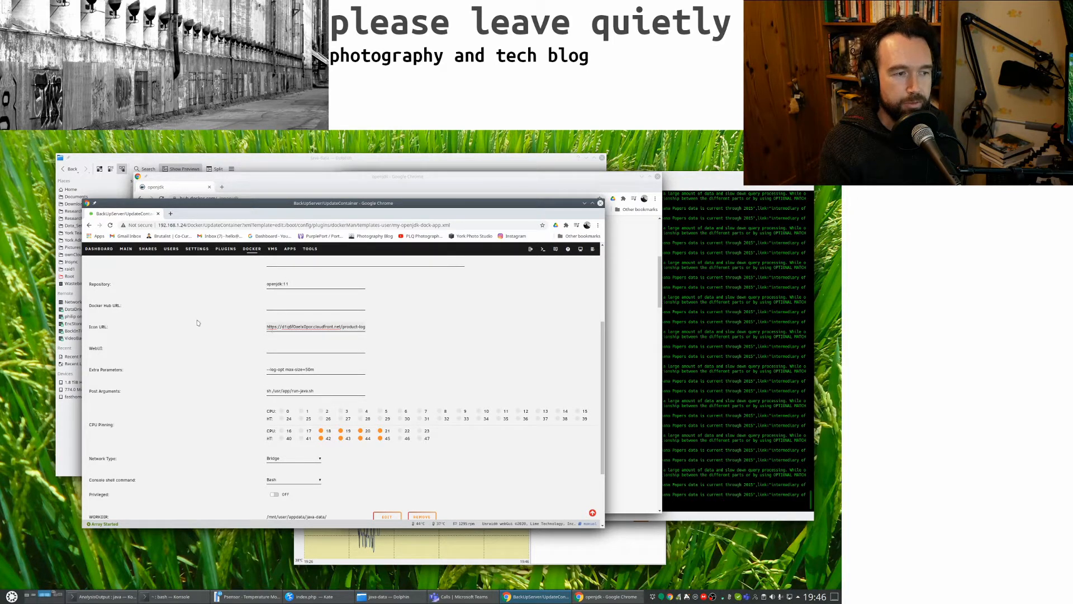
scroll(down, 3)
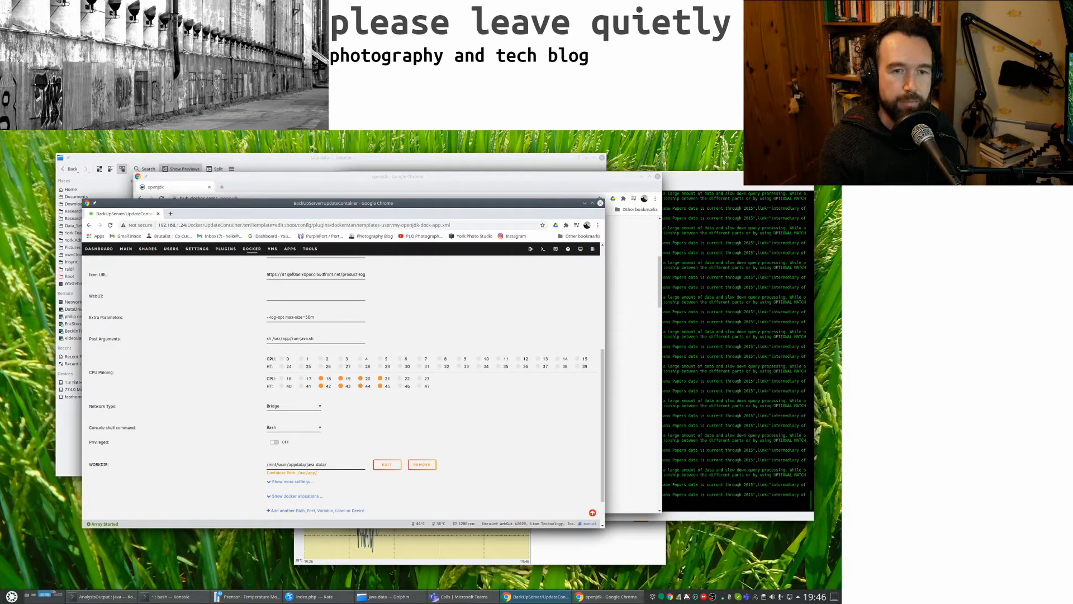
click(104, 596)
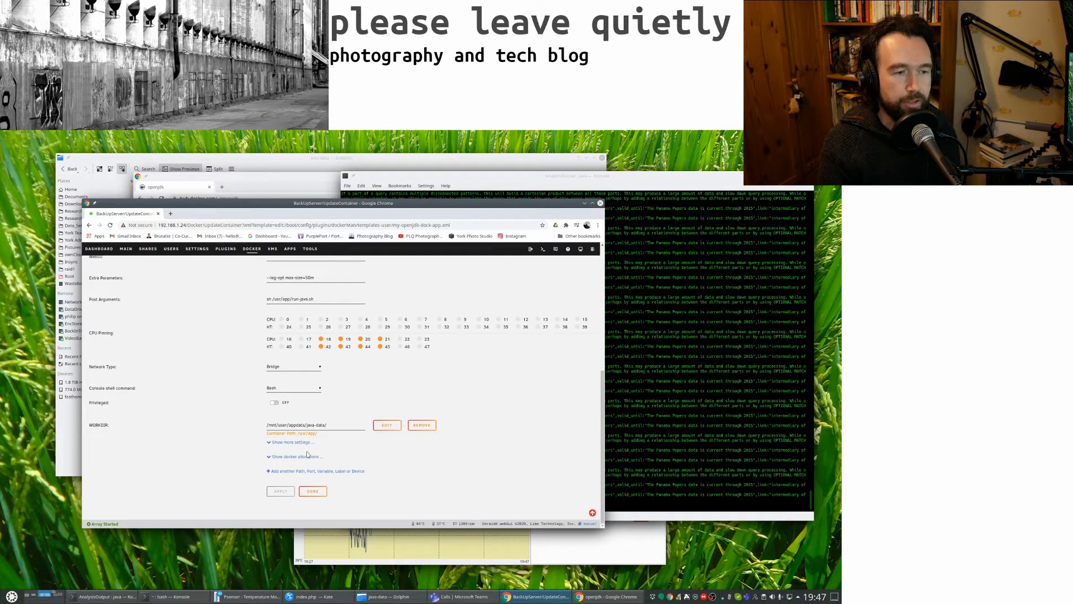
mouse_move(240, 441)
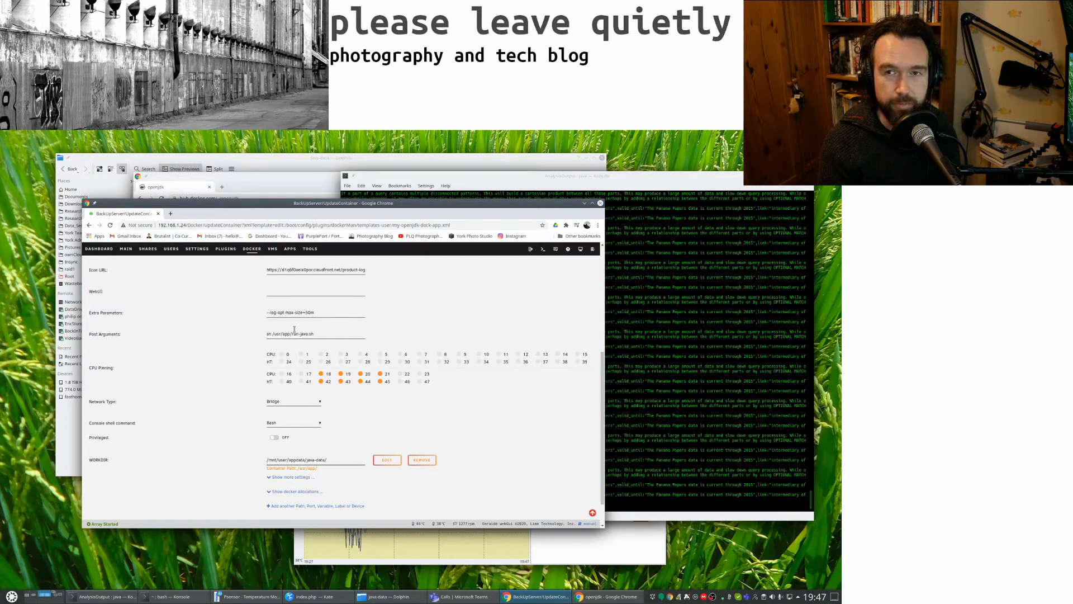
scroll(down, 3)
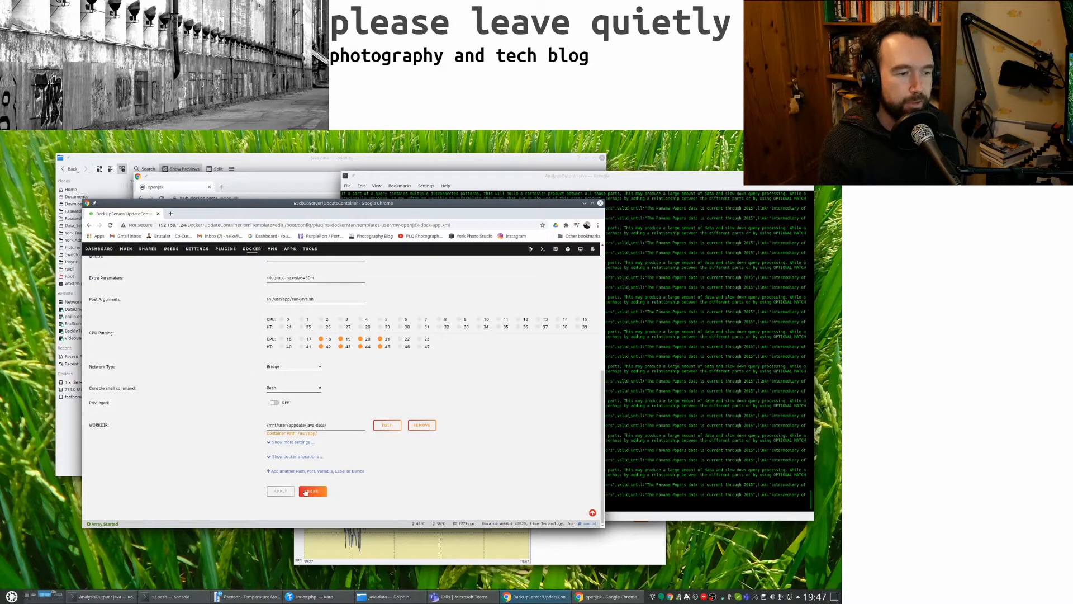
- Apply the openjdk-dock-app settings, start the container, and view its log's Java usage lines
click(312, 492)
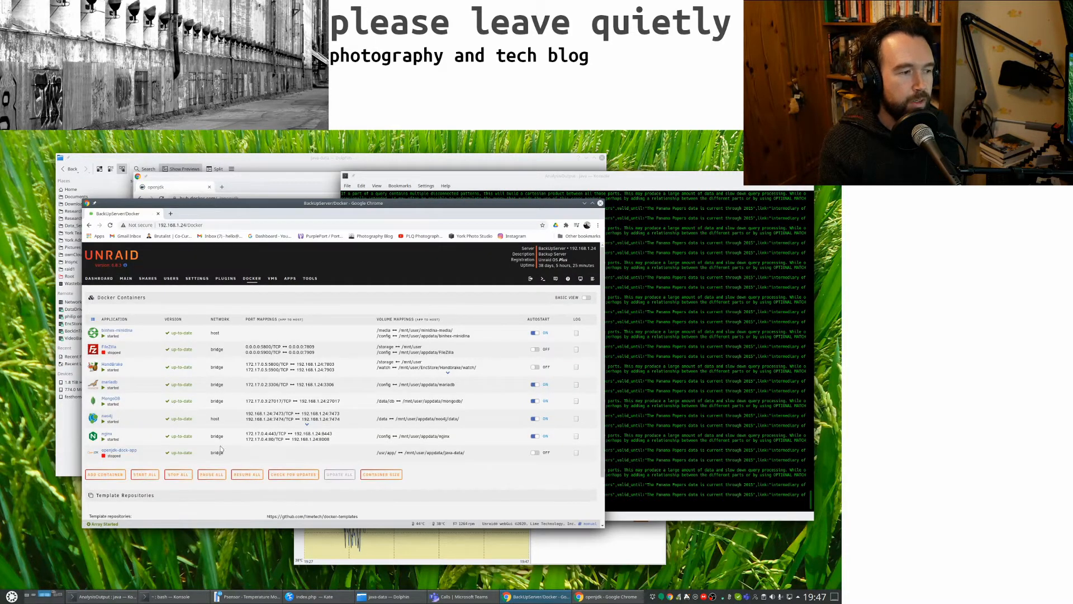
click(94, 452)
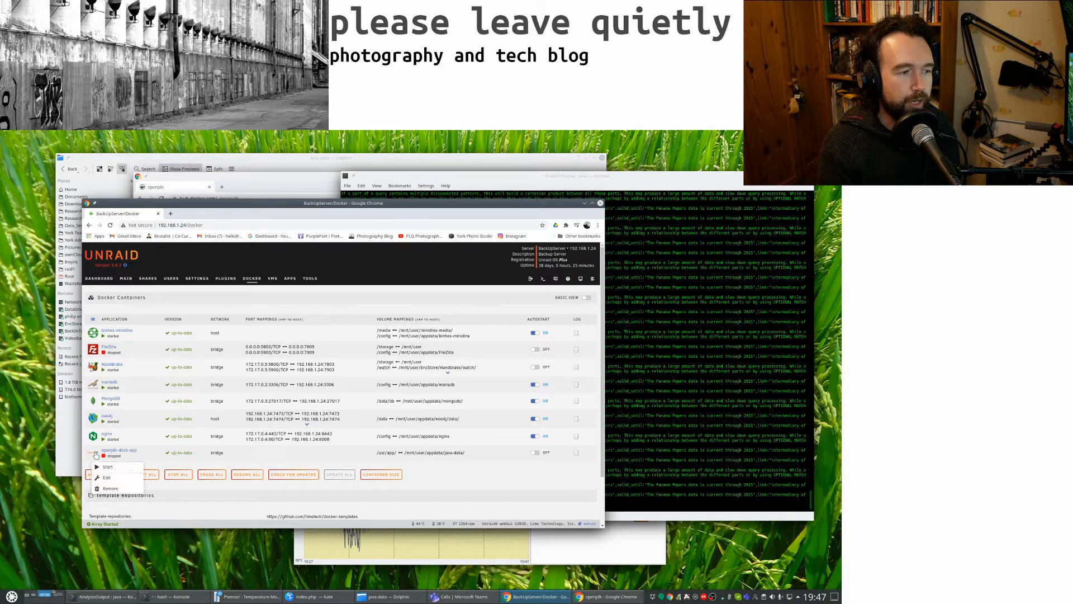
click(94, 454)
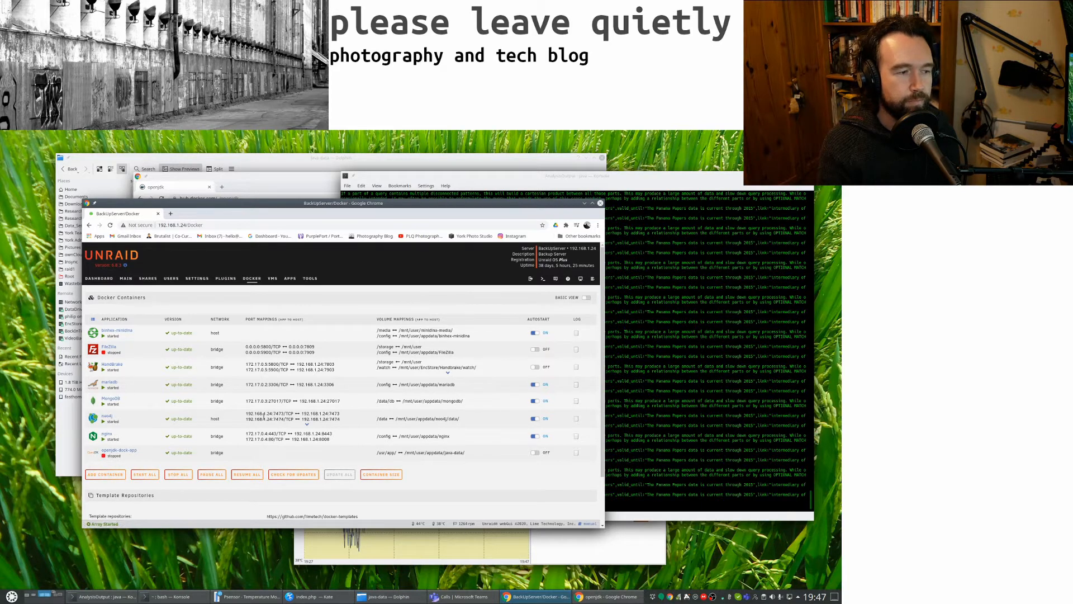
click(576, 452)
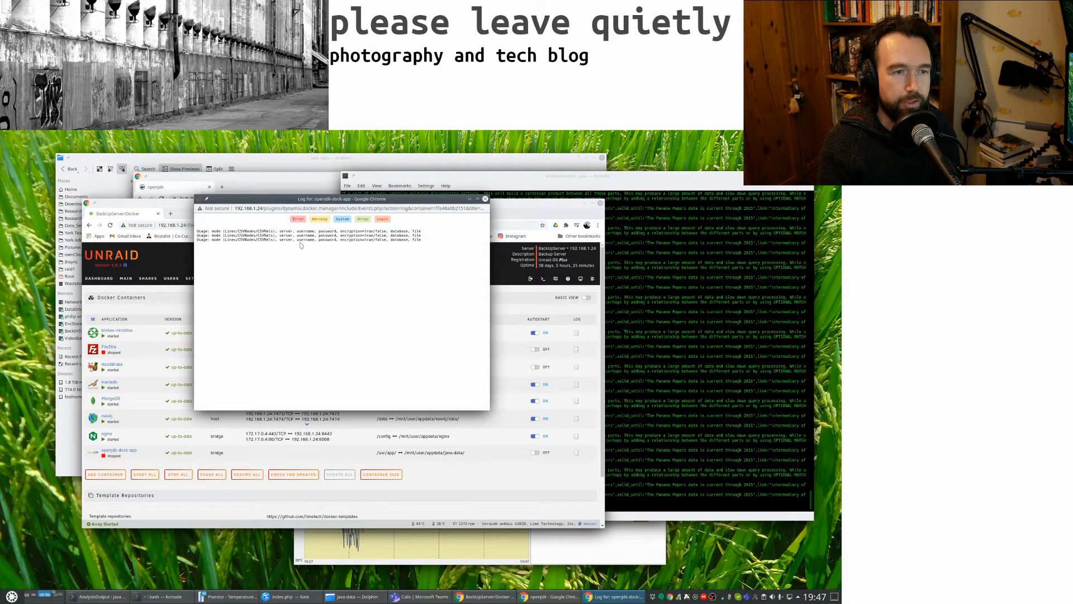
triple_click(308, 239)
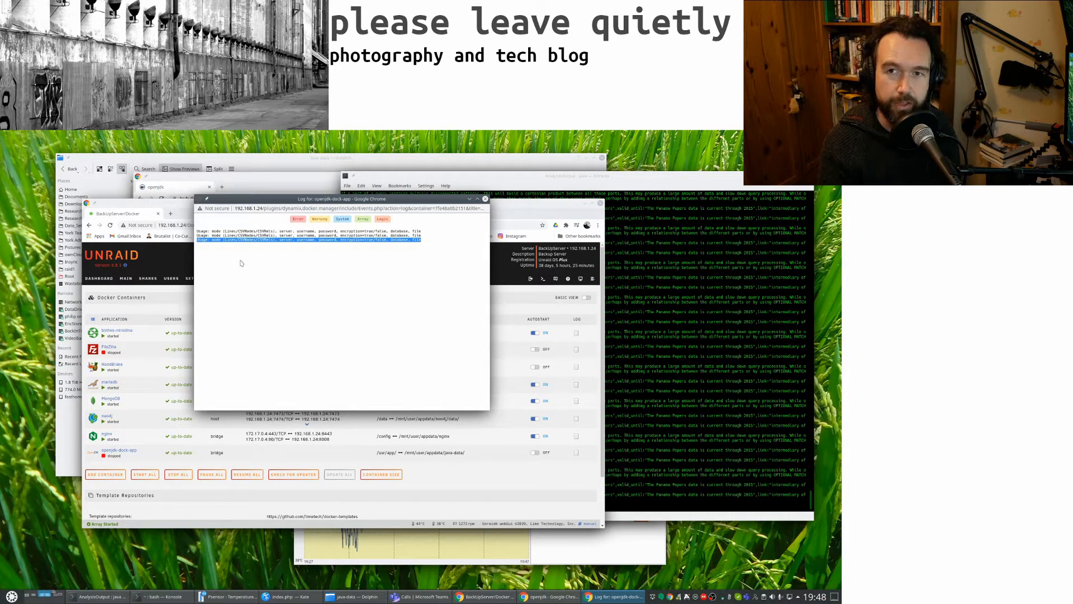
mouse_move(181, 192)
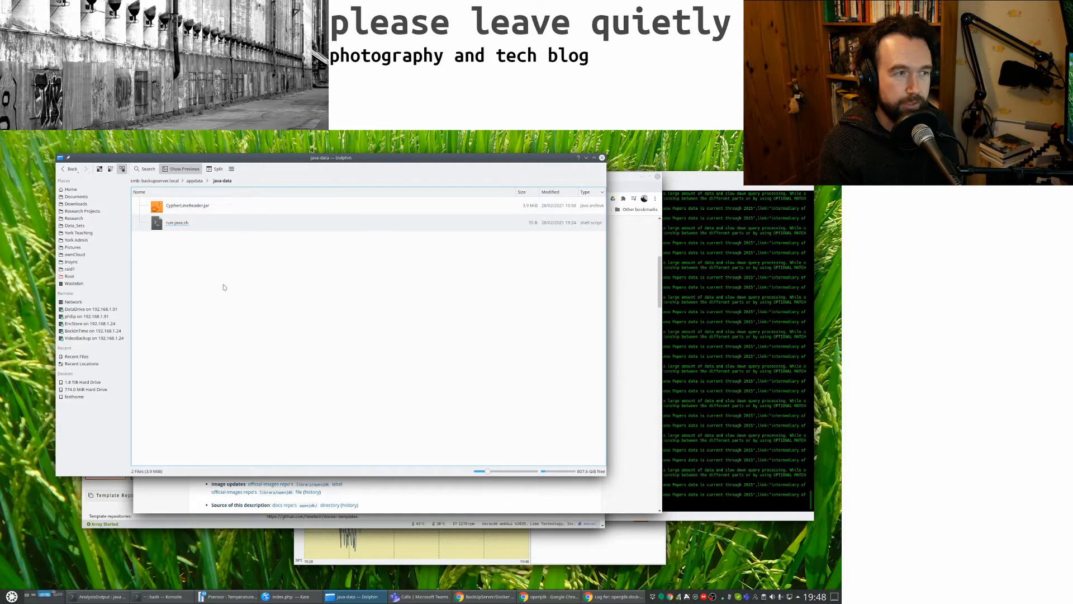
- Open run-java.sh from the java-data share in a text editor, then open the container log
right_click(176, 222)
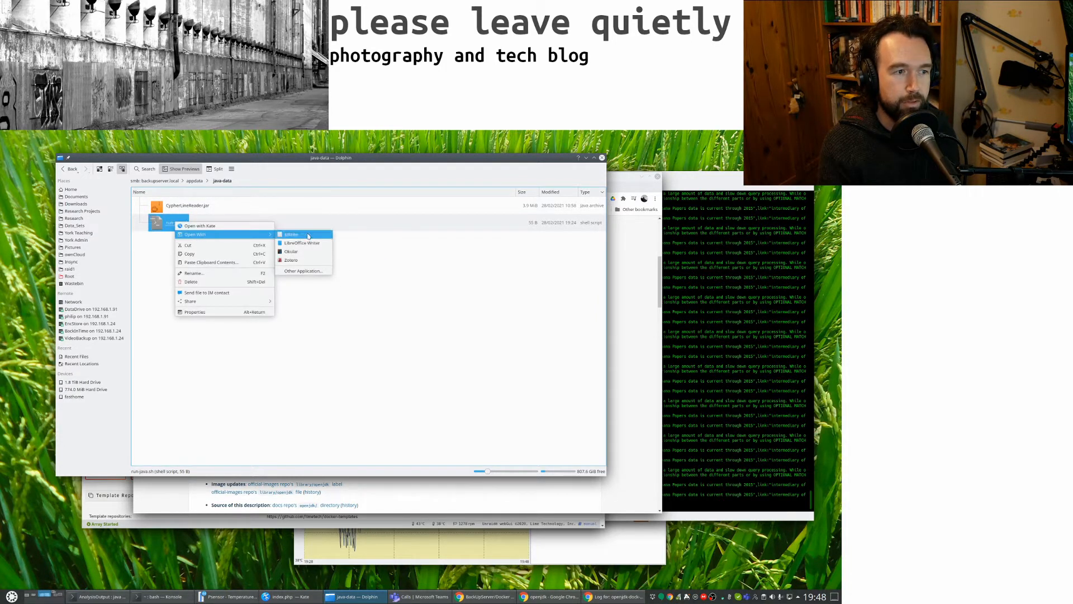
click(291, 235)
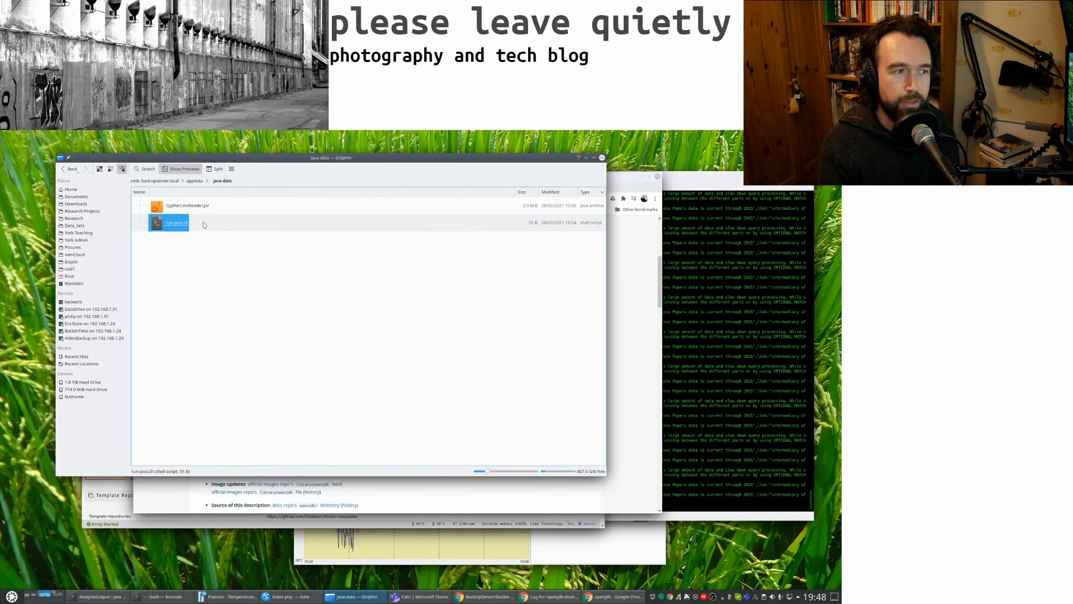
click(243, 283)
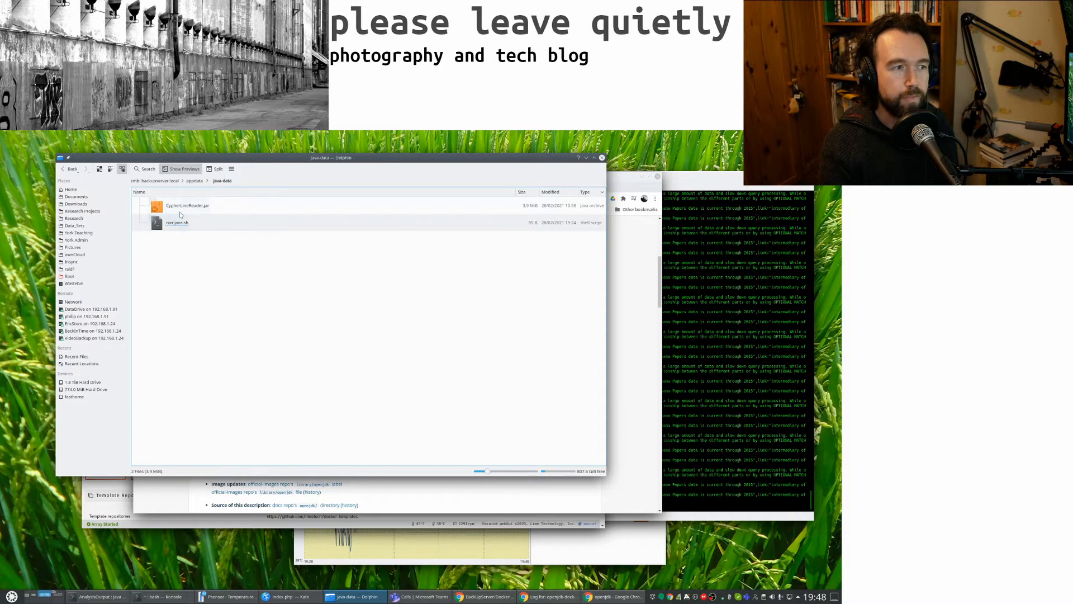
mouse_move(201, 287)
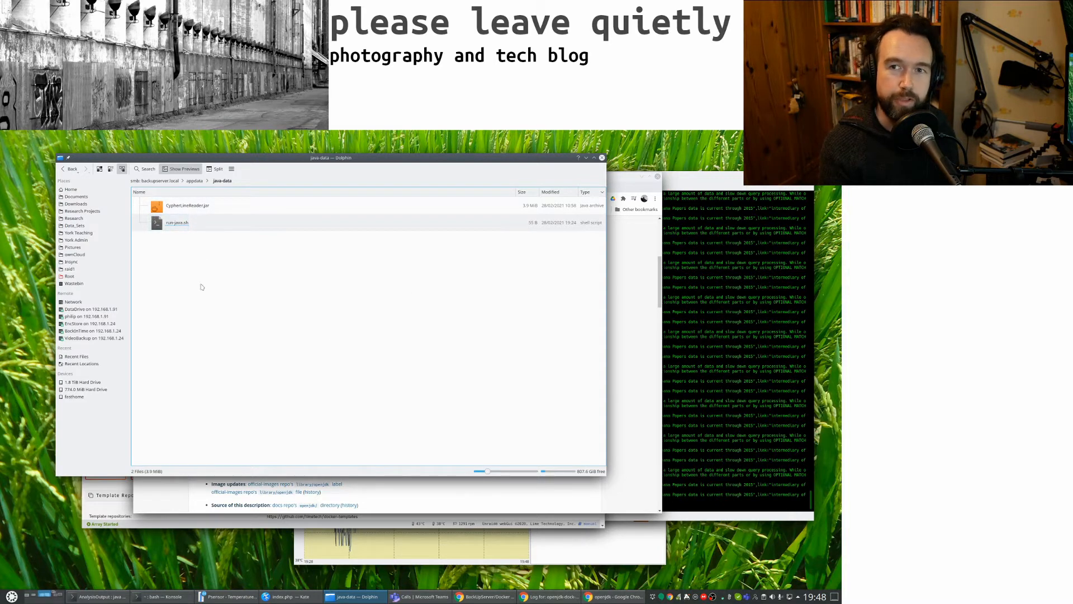
mouse_move(541, 297)
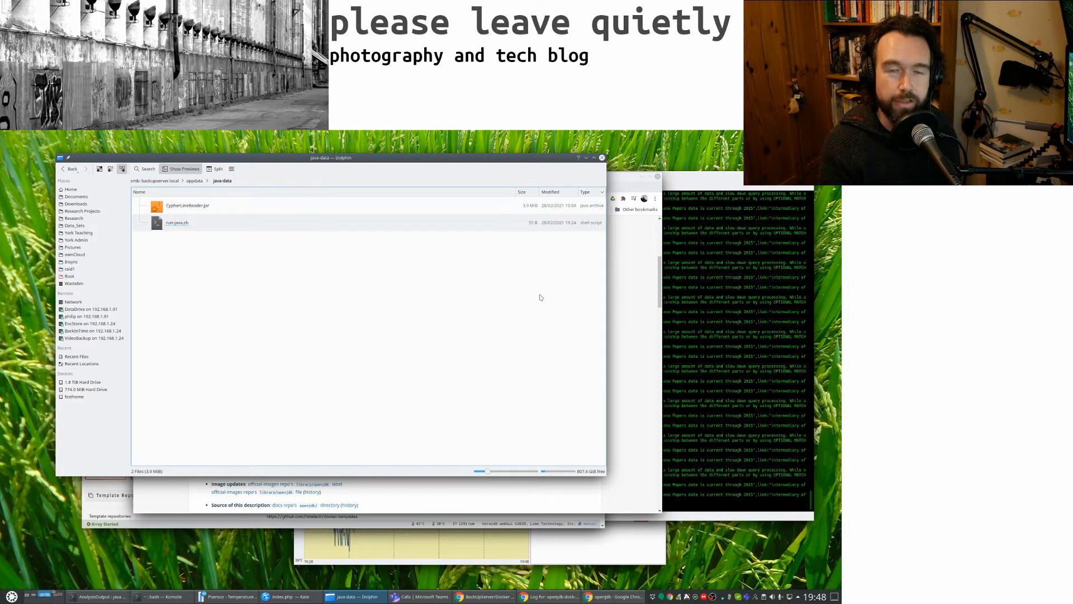
mouse_move(309, 333)
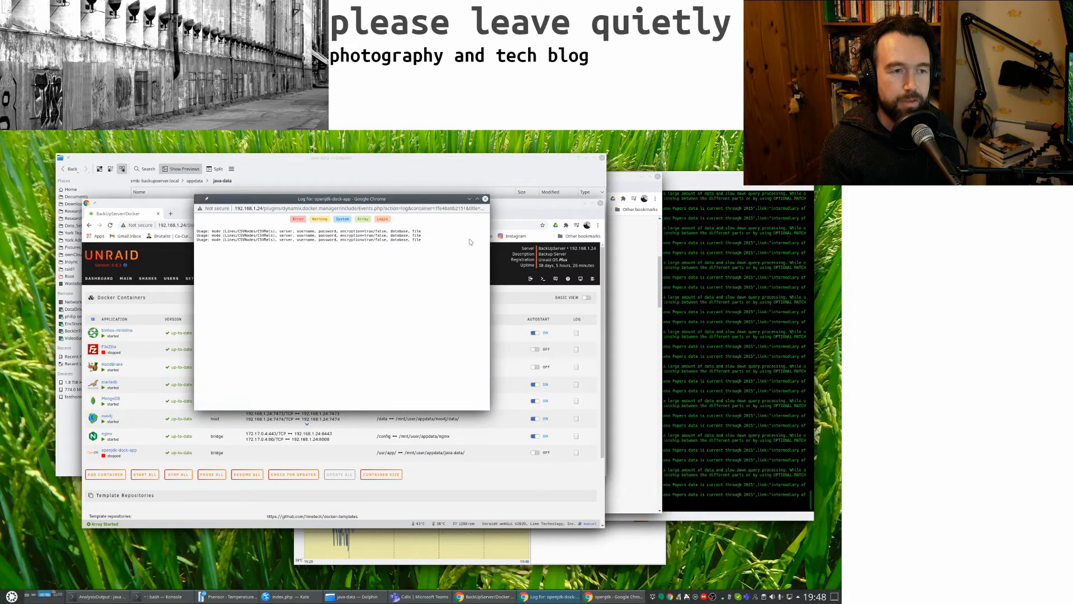
- Close the openjdk-dock-app log popup, returning to the Docker containers list
click(485, 199)
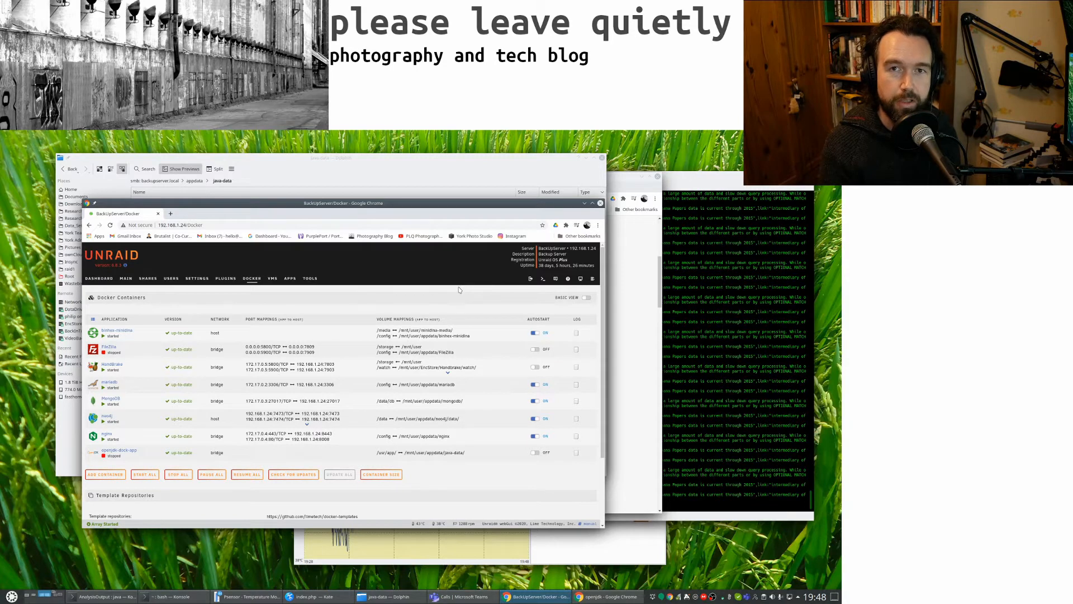
mouse_move(469, 513)
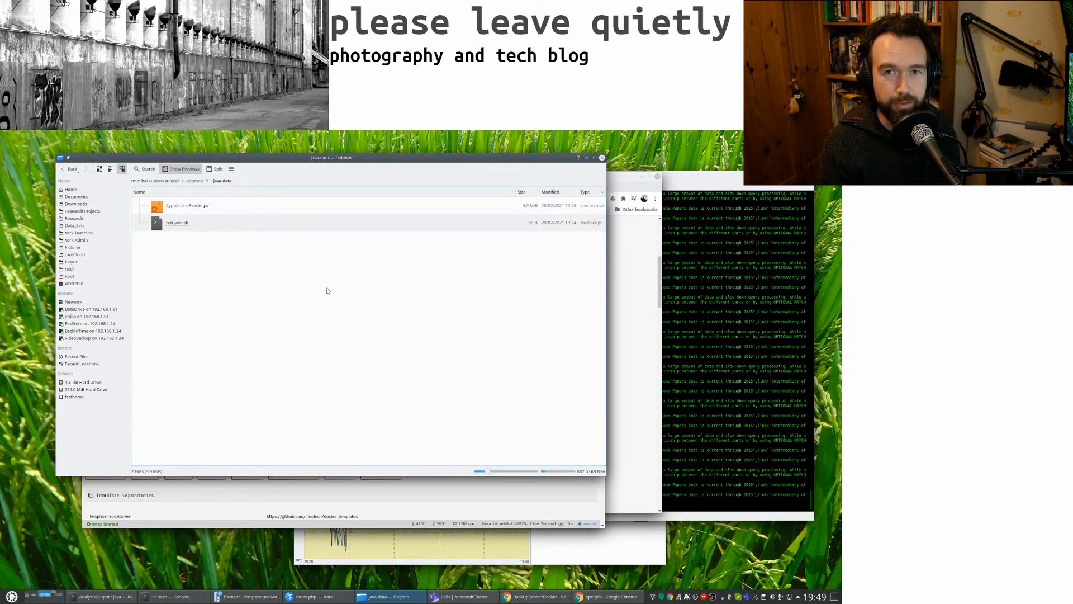
mouse_move(211, 211)
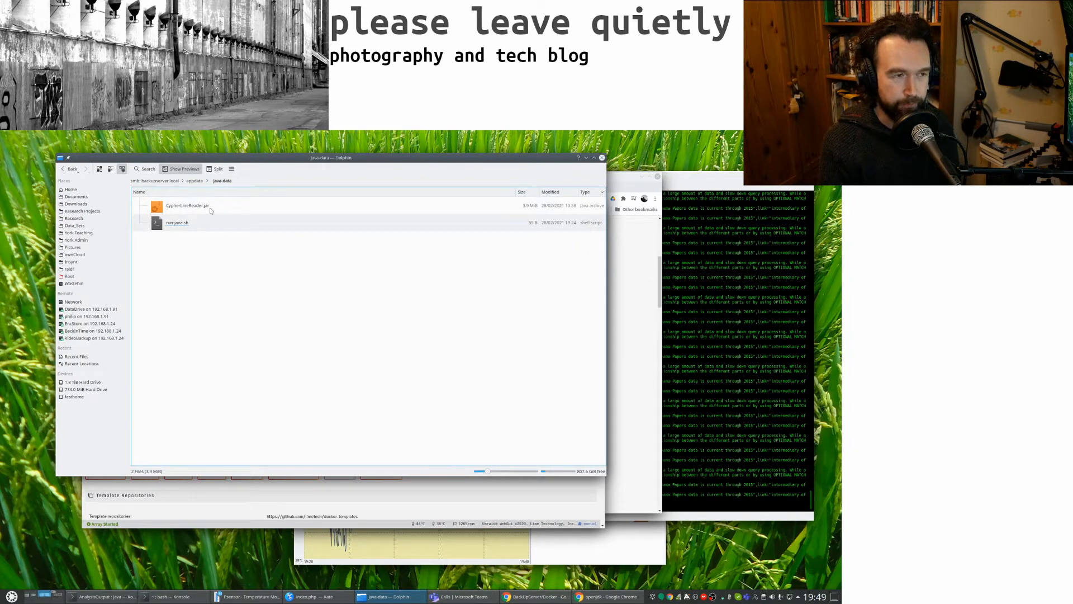
mouse_move(184, 267)
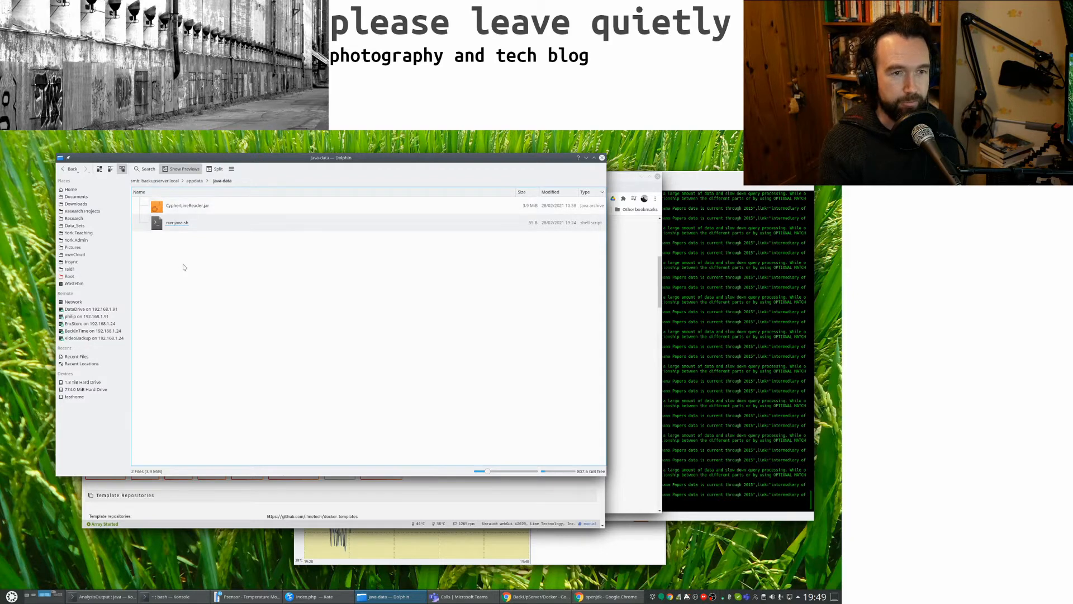
mouse_move(267, 287)
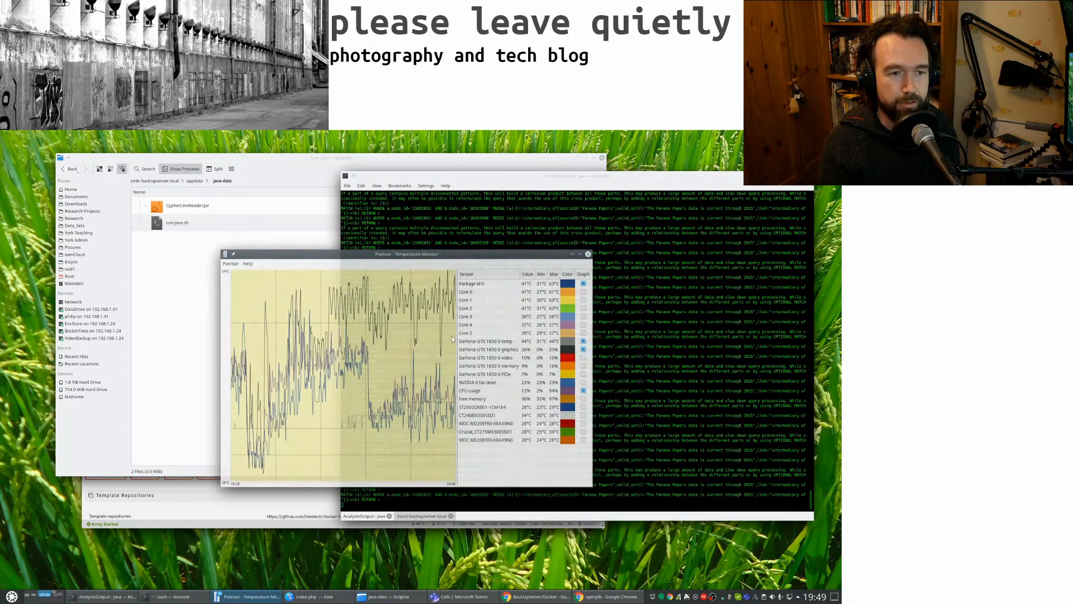
- Select the CPU usage sensor in Psensor to watch its graph, then switch away
right_click(524, 391)
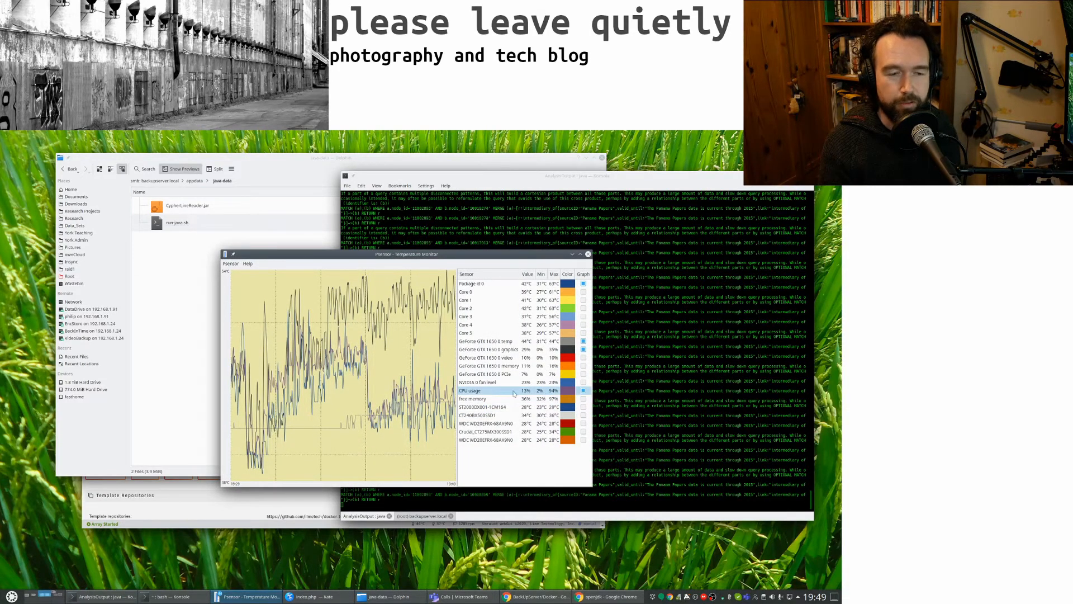
click(486, 398)
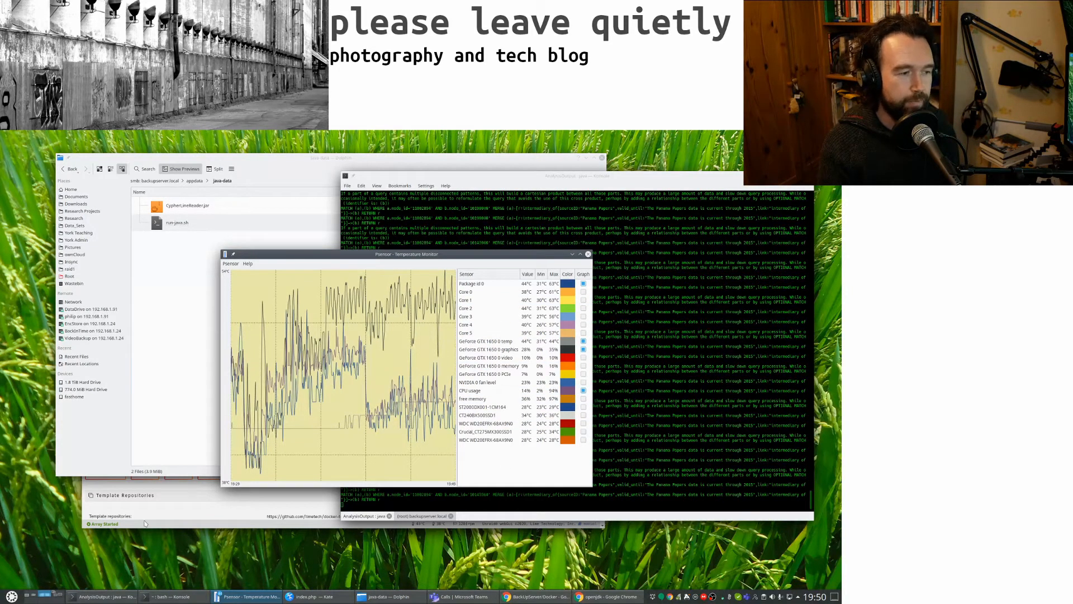
click(536, 596)
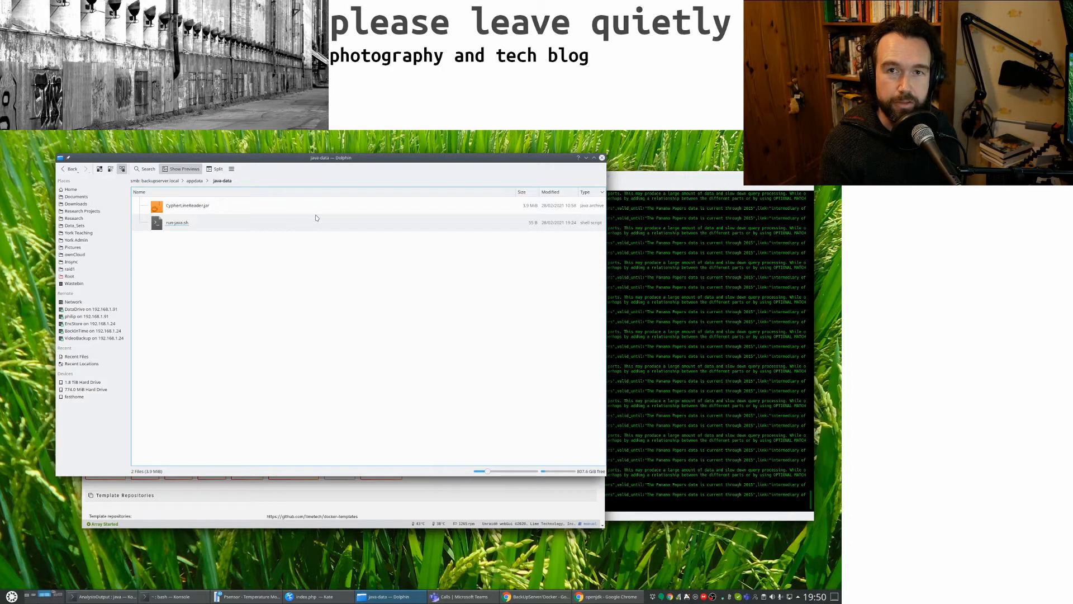
mouse_move(253, 490)
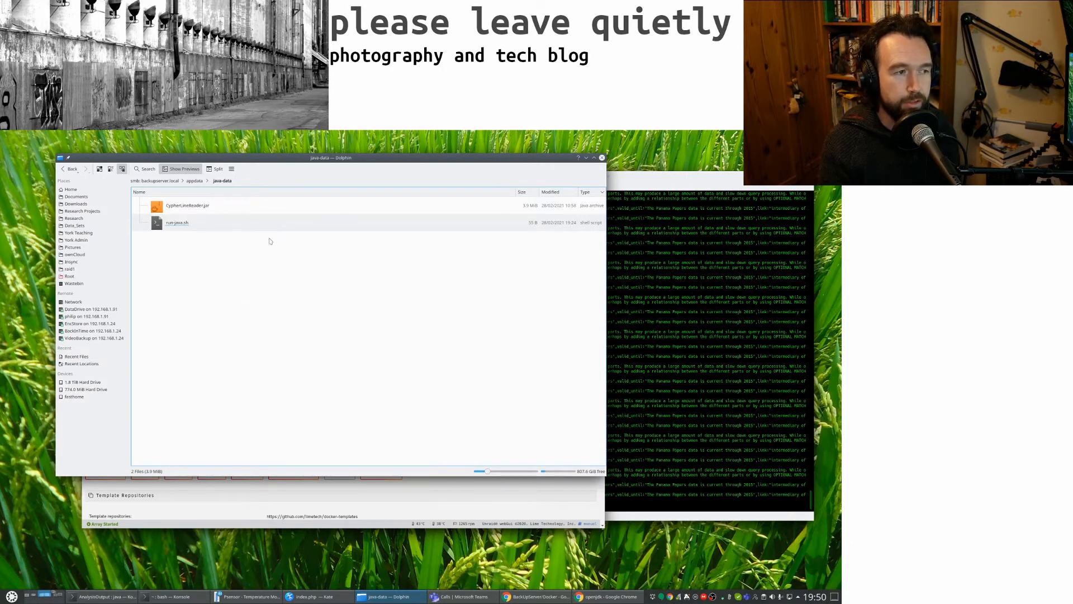
mouse_move(315, 308)
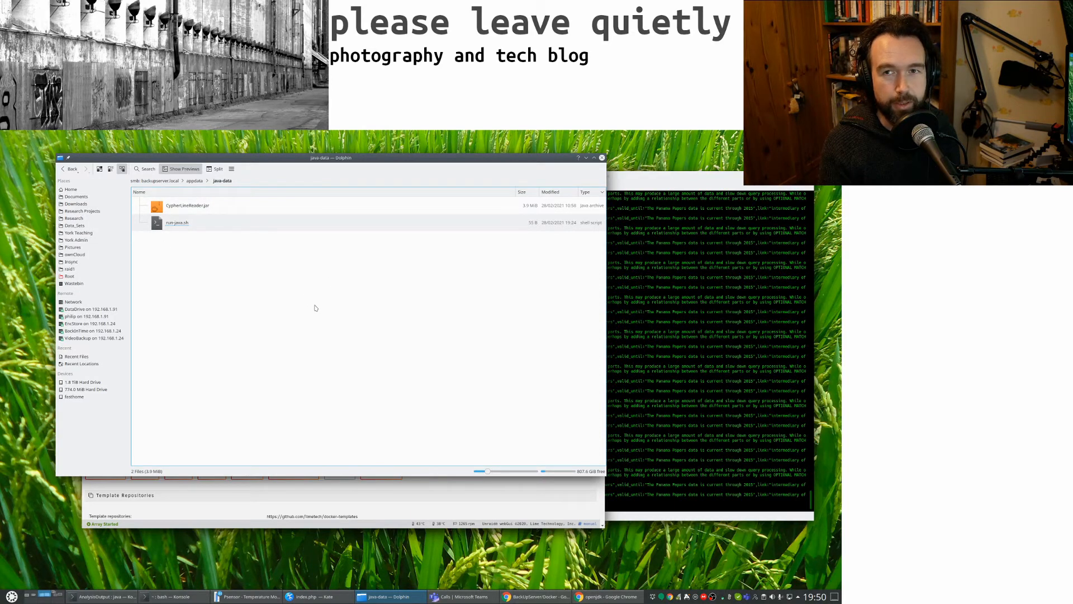
mouse_move(244, 275)
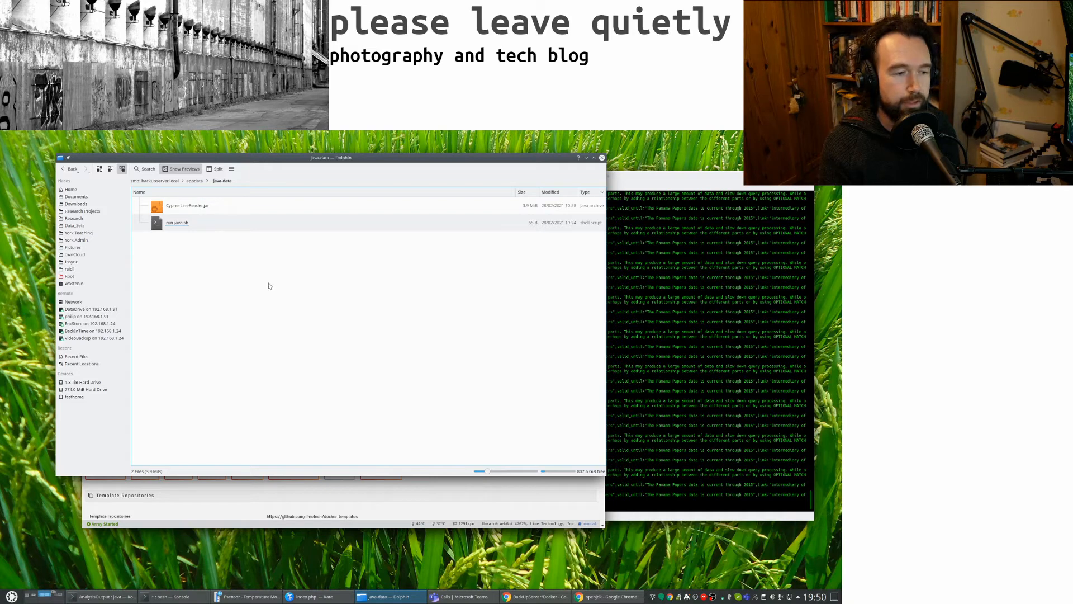
- Bring the Dolphin window for smb://backupserver.local/appdata/java-data back to the front
click(536, 596)
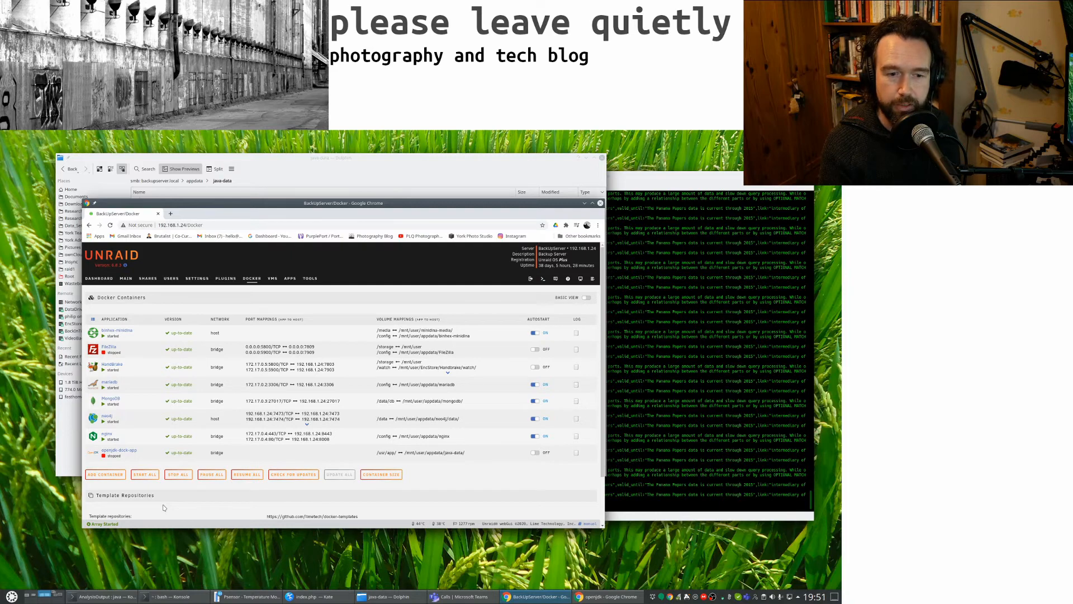
mouse_move(118, 339)
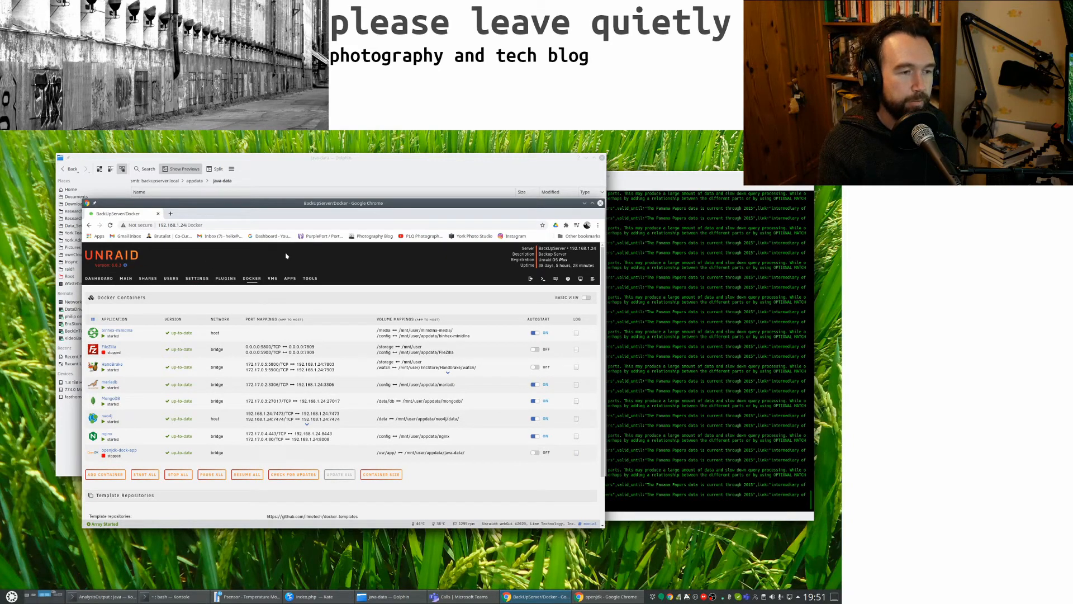
mouse_move(186, 253)
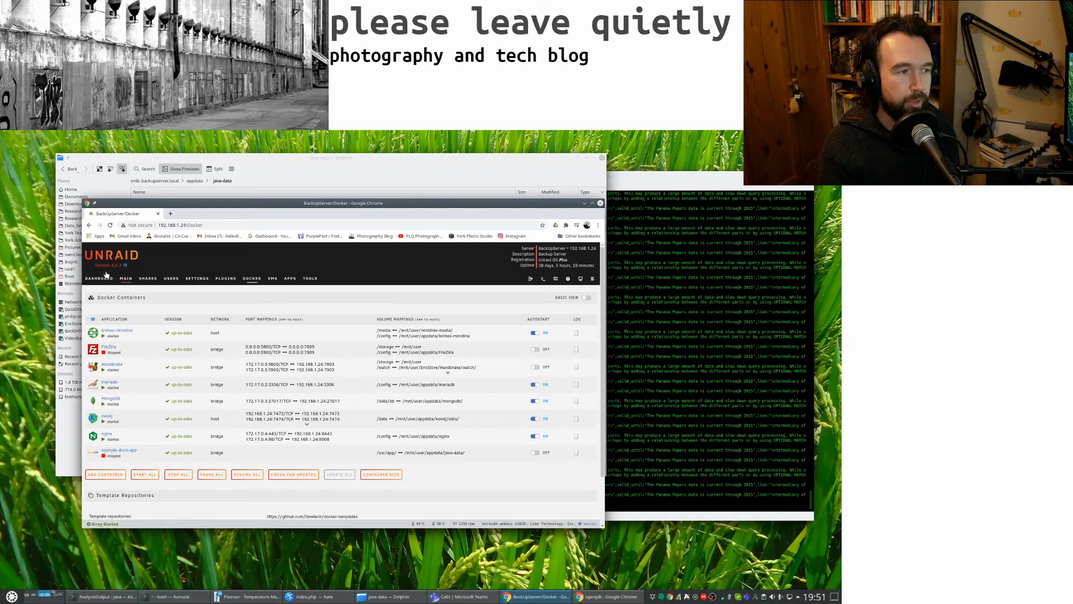
- Switch from the Docker tab to the Unraid DASHBOARD tab
click(98, 248)
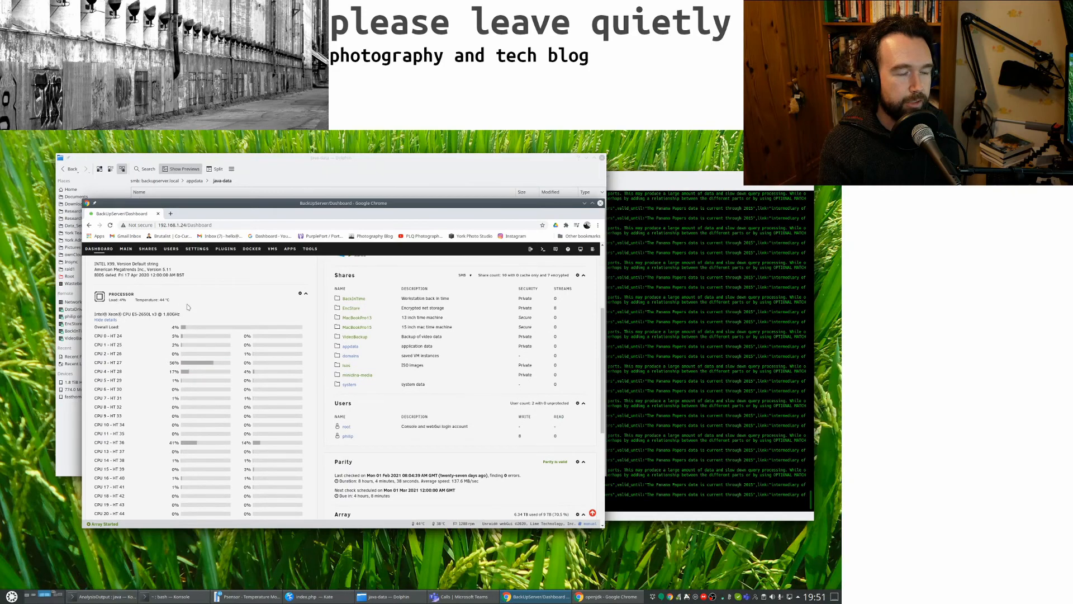
- Scroll the dashboard's processor panel to review per-core CPU load
scroll(down, 3)
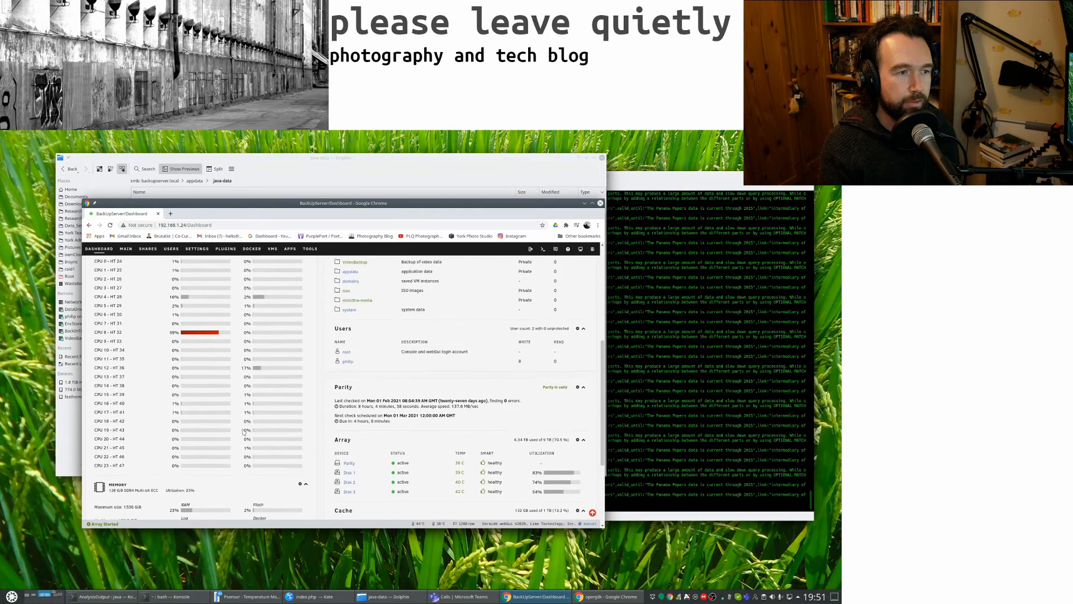
scroll(down, 3)
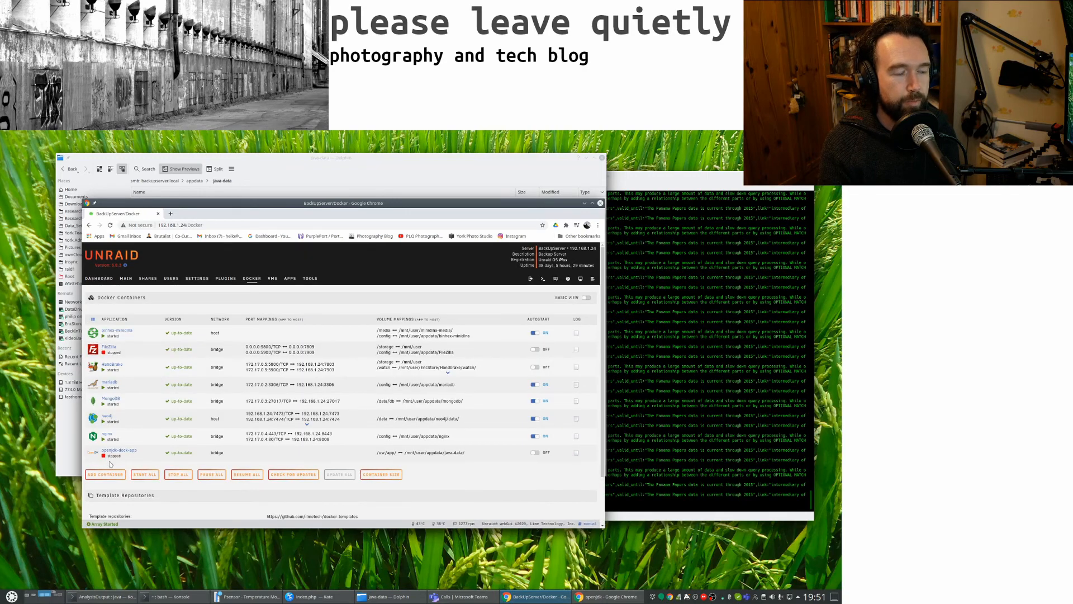
mouse_move(215, 536)
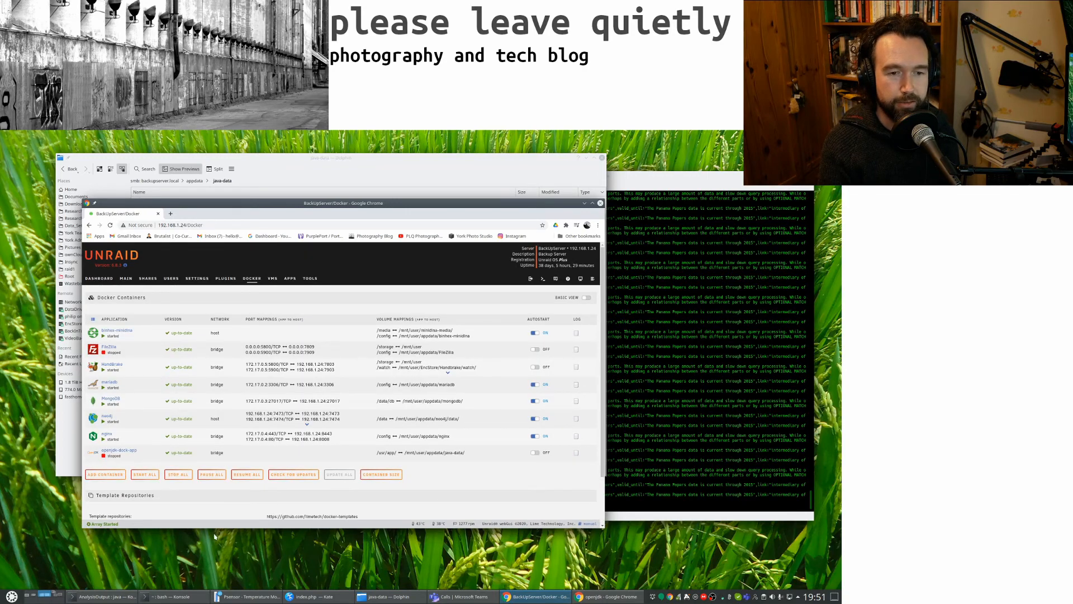